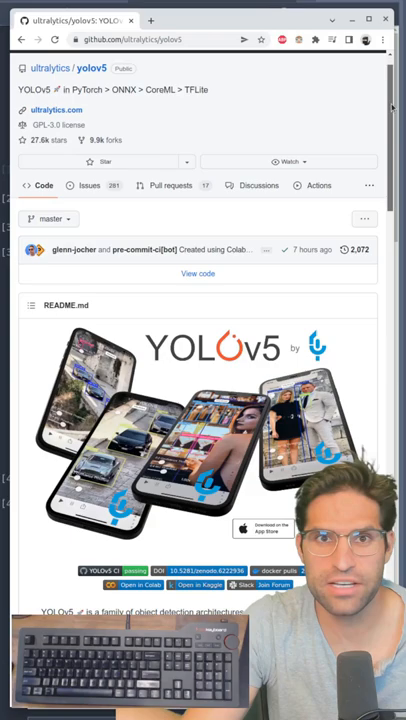
Step: Enter 'git clone' to clone the ultralytics yolov5 repository
text(git clone)
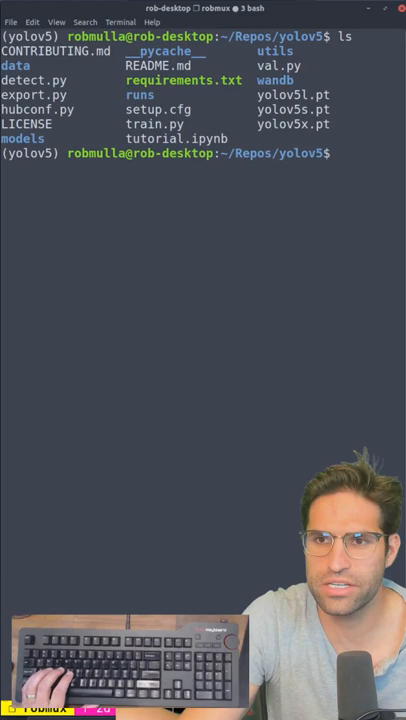
Step: Run 'python detect.py --weights yolov5x.pt --source 7' to detect person and chair on the webcam
text(python detect.py)
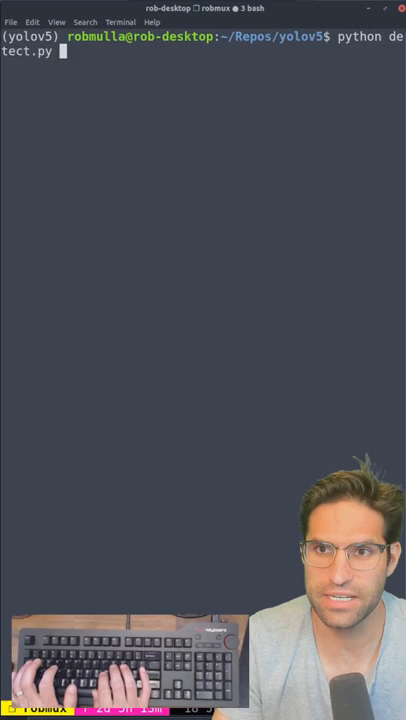
text(--weights yolov5x.pt --source 7)
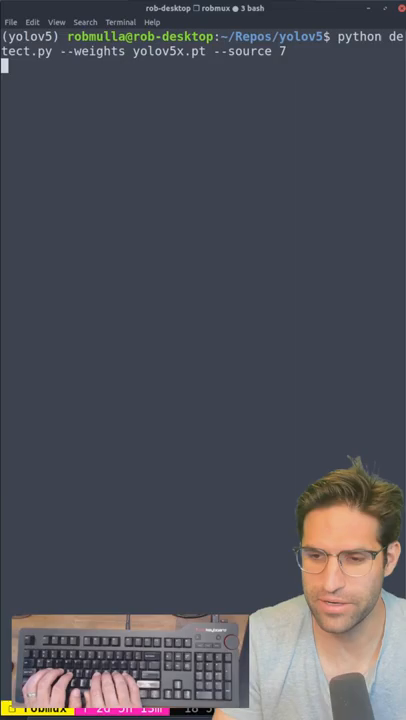
key(Return)
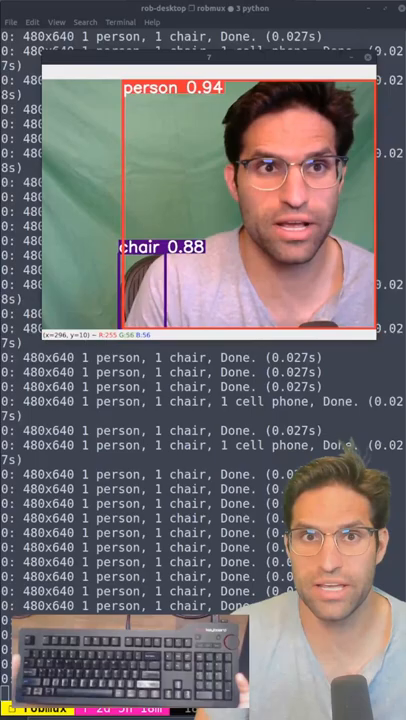